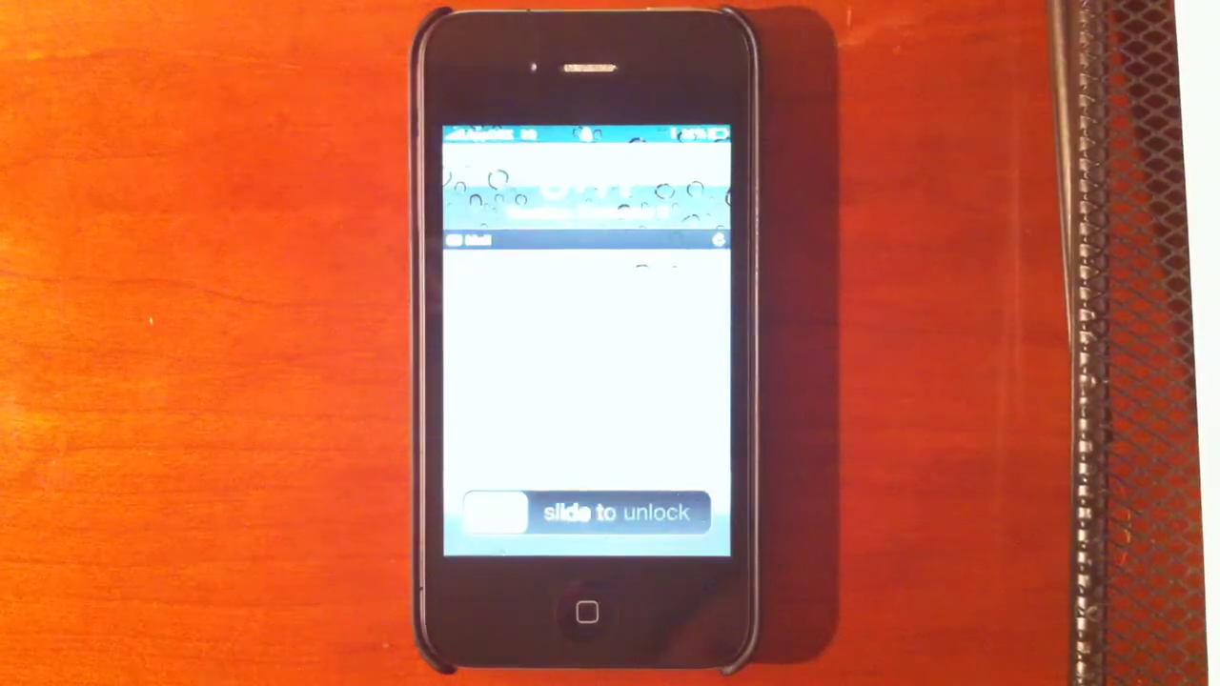
Slide the lock-screen 'slide to unlock' slider rightward to unlock the iPhone to the home screen
{"action": "left_click_drag", "start_coordinate": [496, 513], "coordinate": [667, 512]}
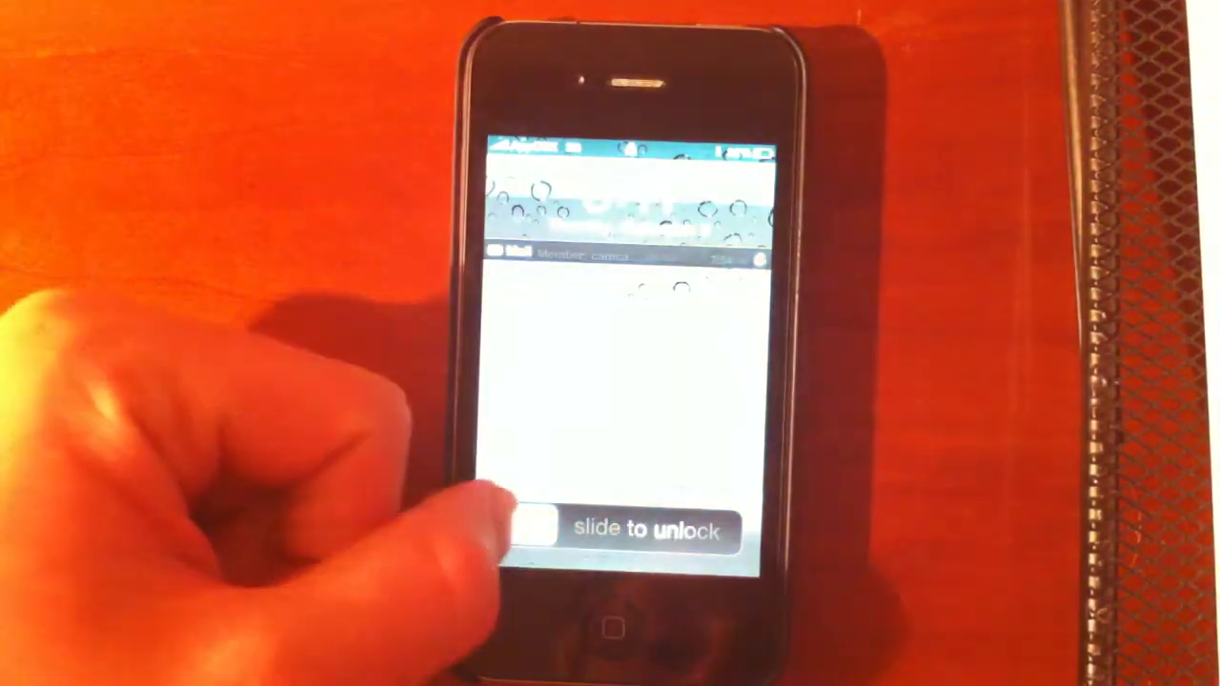
{"action": "left_click_drag", "start_coordinate": [534, 530], "coordinate": [725, 530]}
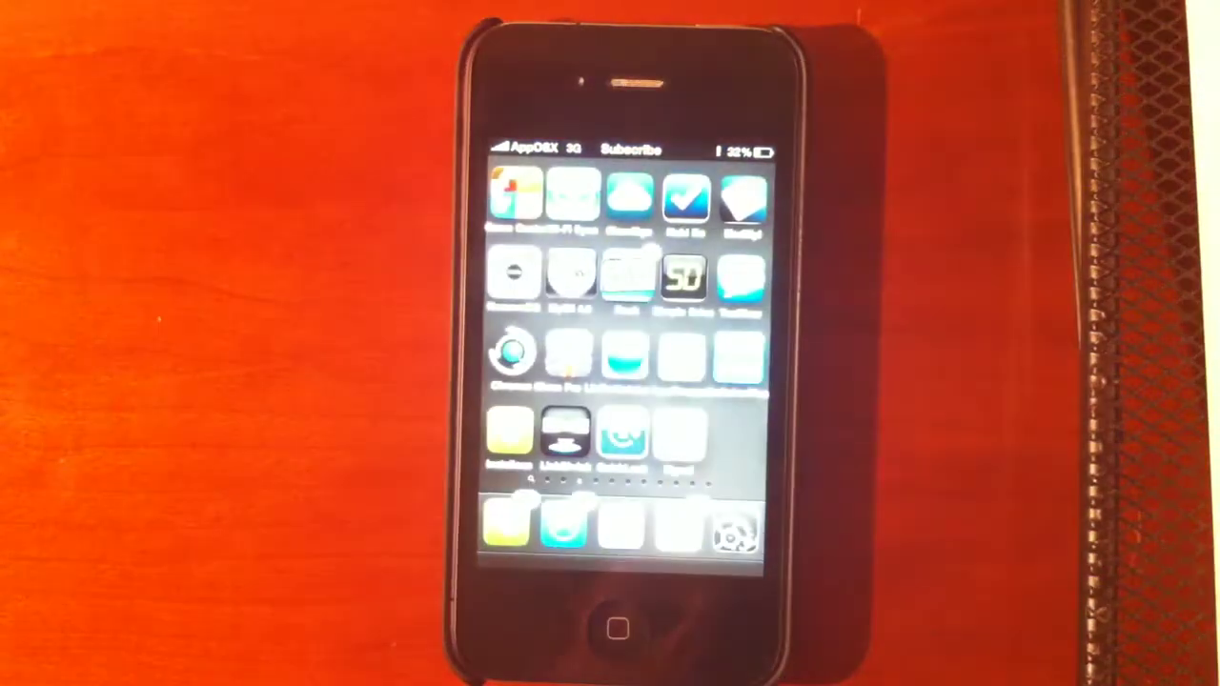